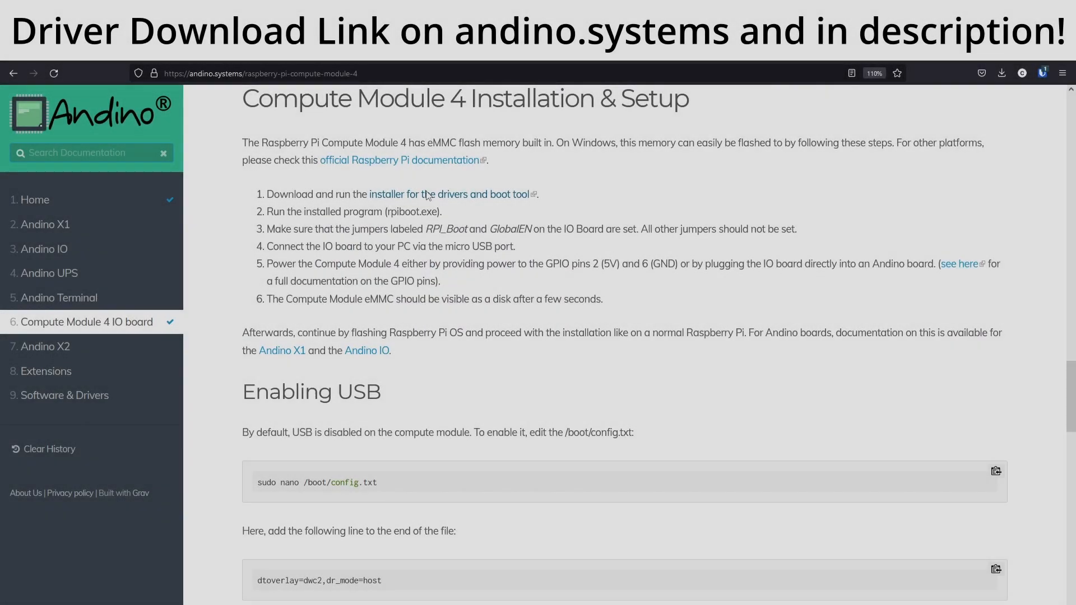
Step: Download and save the rpiboot installer for the CM4 drivers and boot tool
click(449, 194)
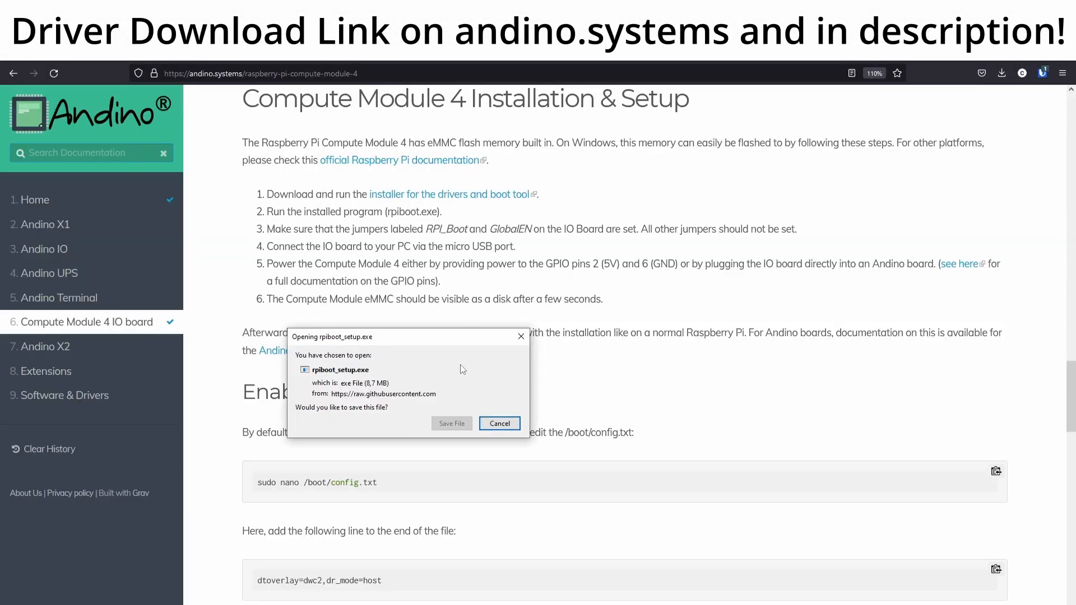
click(499, 423)
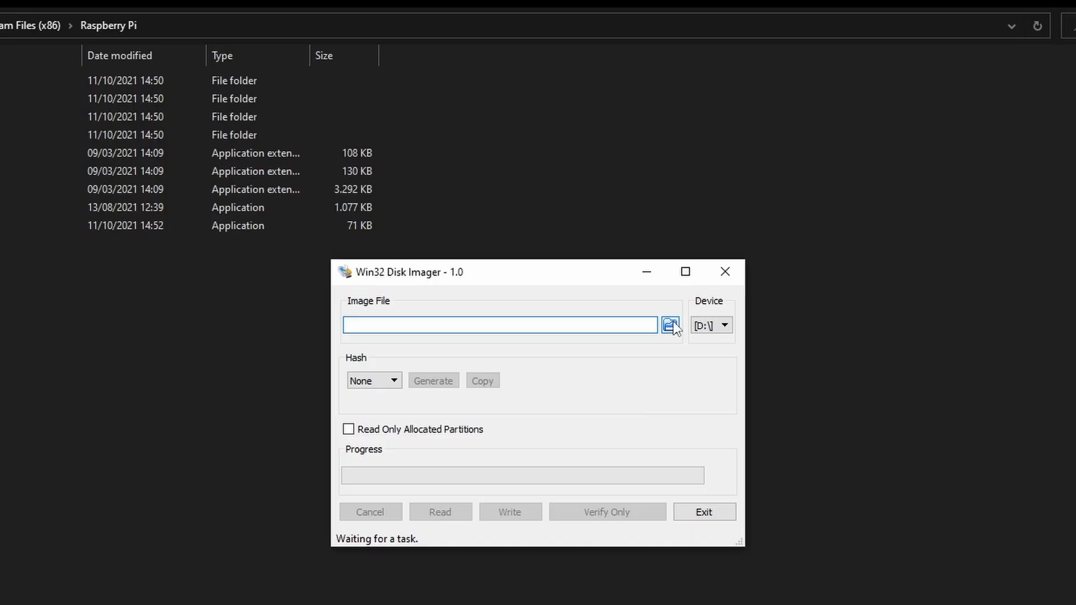
Step: Load the 2021-05-07 raspios buster lite image and write it to drive D:
click(670, 325)
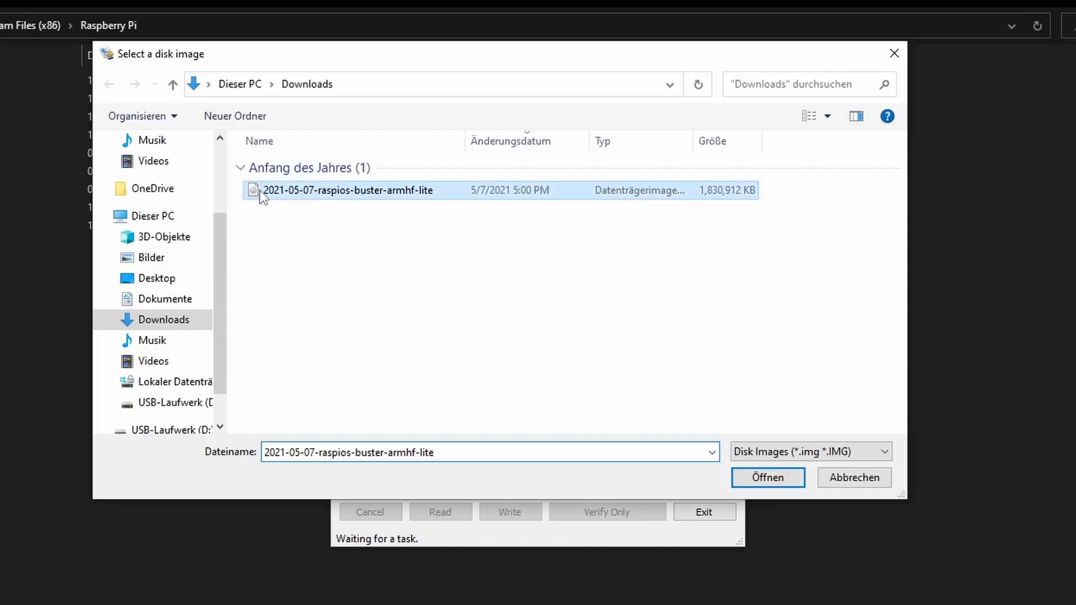
click(767, 478)
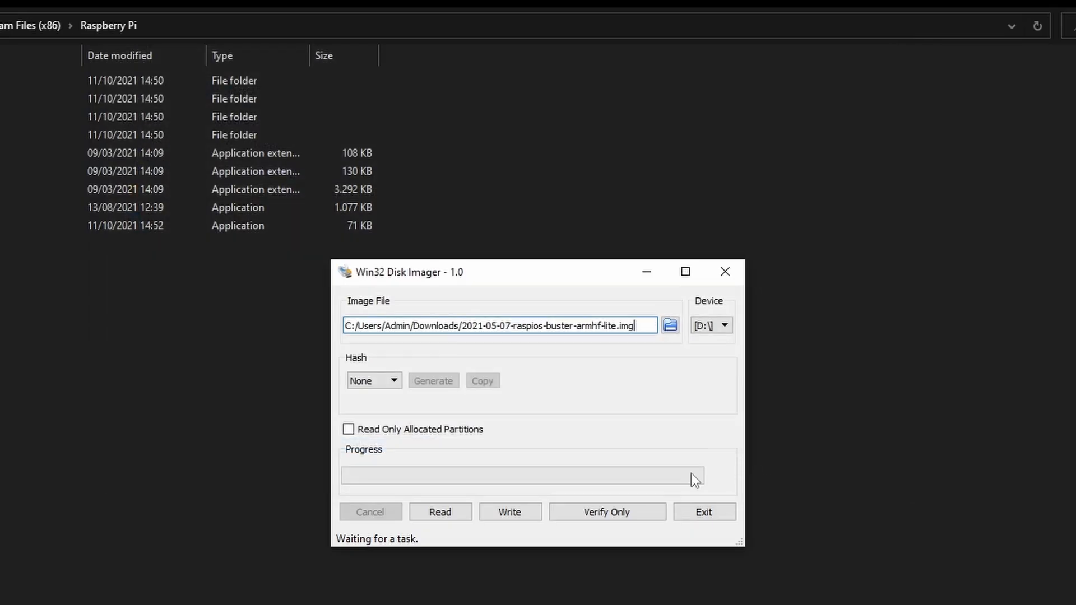
click(510, 512)
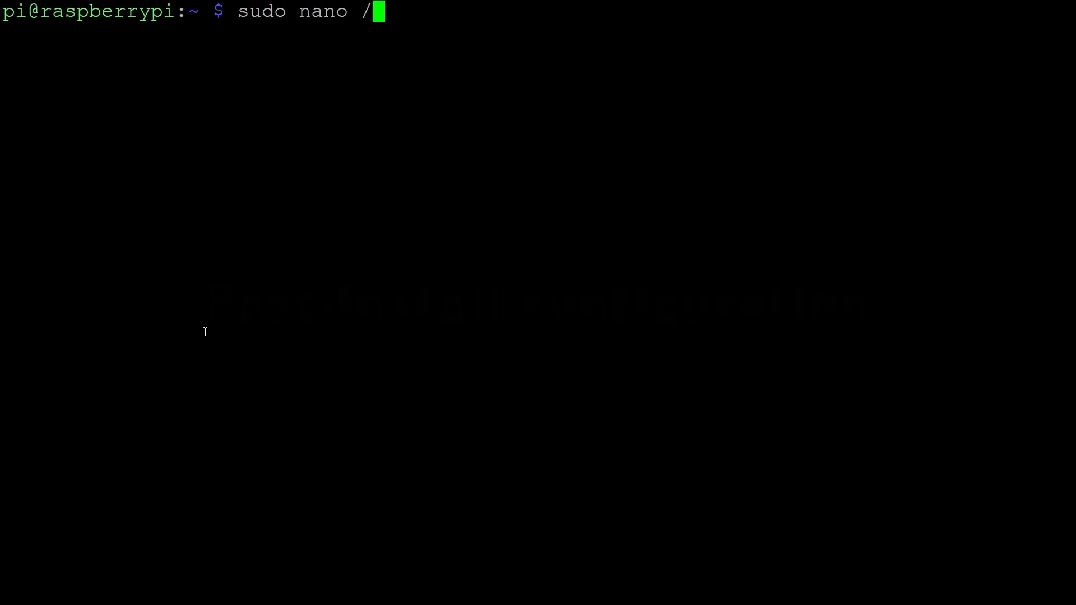
Step: Run sudo nano /boot/config.txt in the Pi terminal
text(boot/confi)
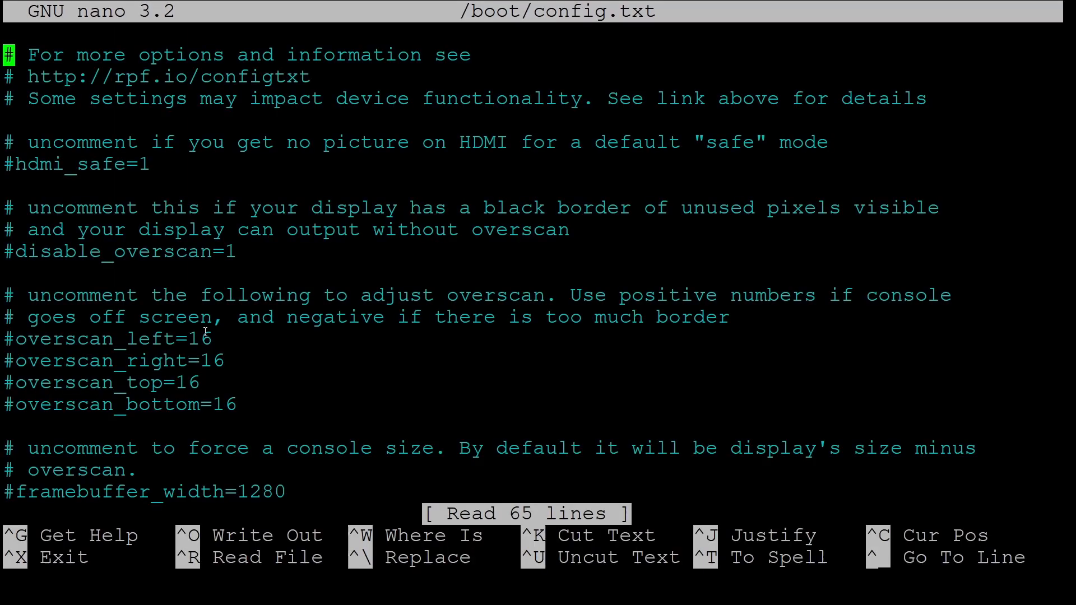
Step: Add dtoverlay=dwc2,dr_mode=host at the end of config.txt and write the file
scroll(down, 3)
text(dtoverlay=dwc2,dr_mode=host)
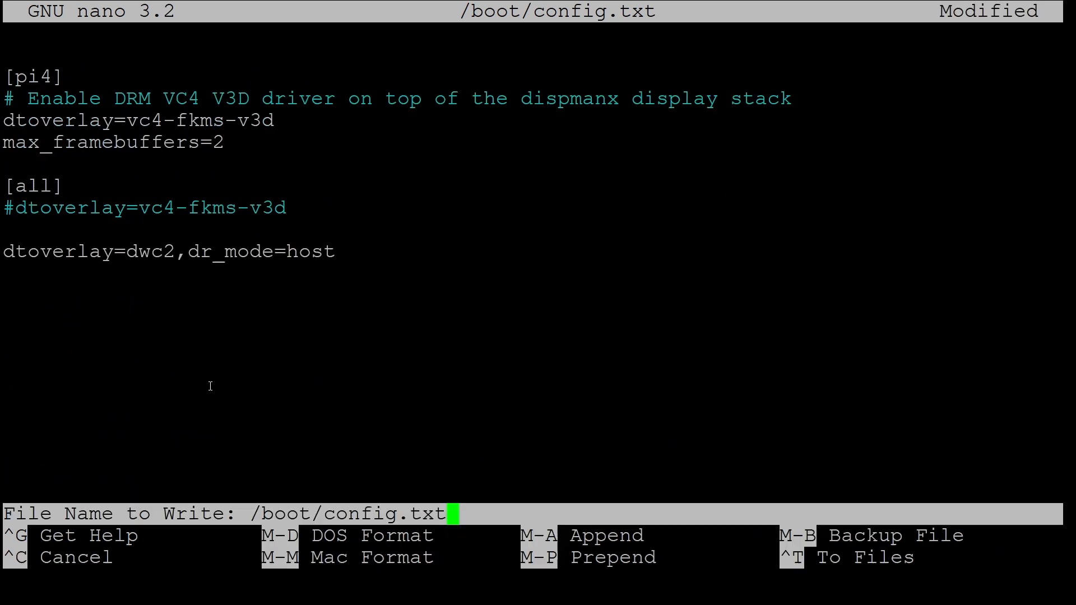
key(Enter)
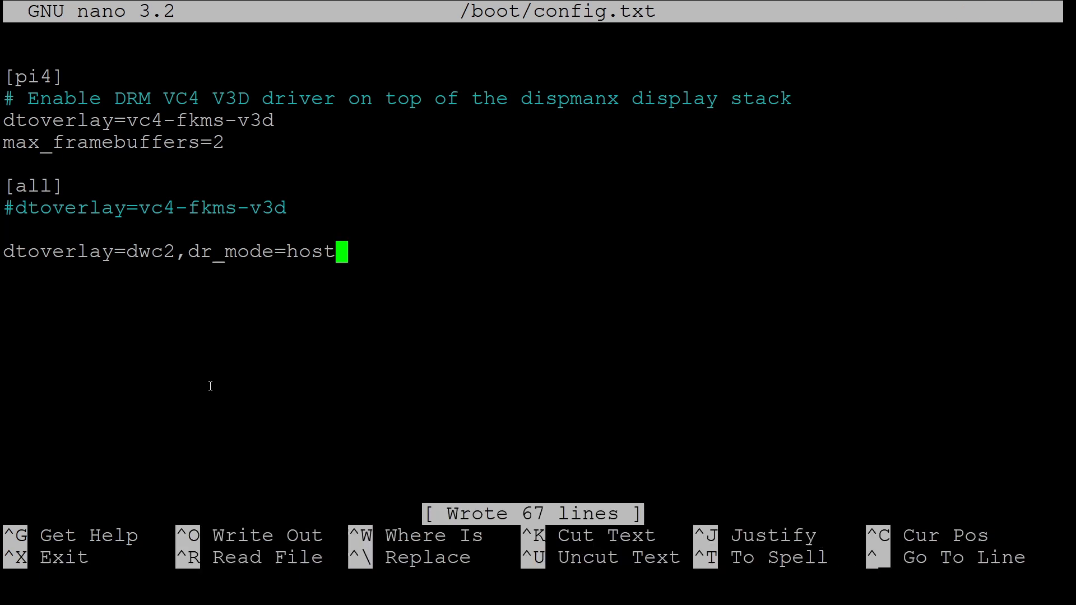